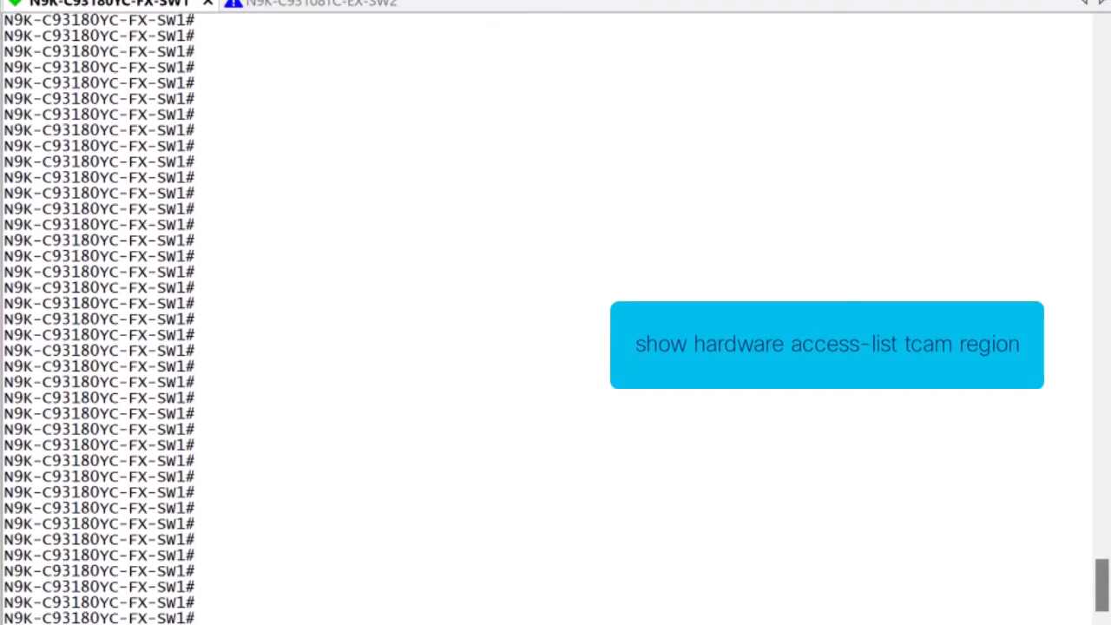
- List the TCAM region sizes, showing egress L2 QoS and L3/VLAN QoS regions at 0
type("s")
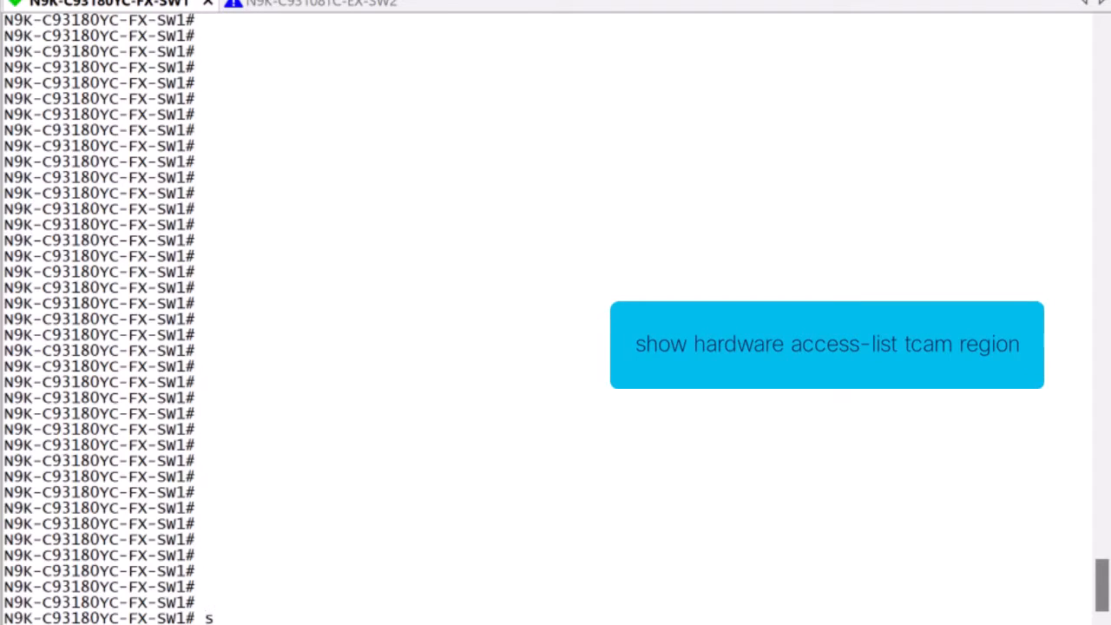
type("how hardware access-list tcam region")
type("interface e")
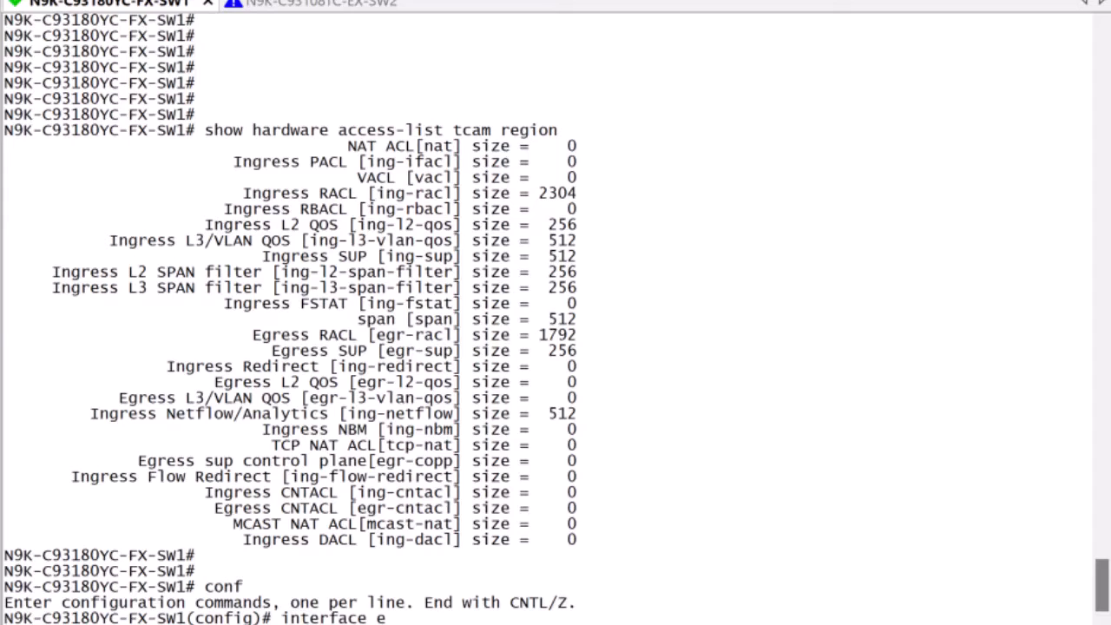
- Try applying egress-policing-pm as output policy on Ethernet1/3, hit the TCAM error, and exit configuration
type("1/3")
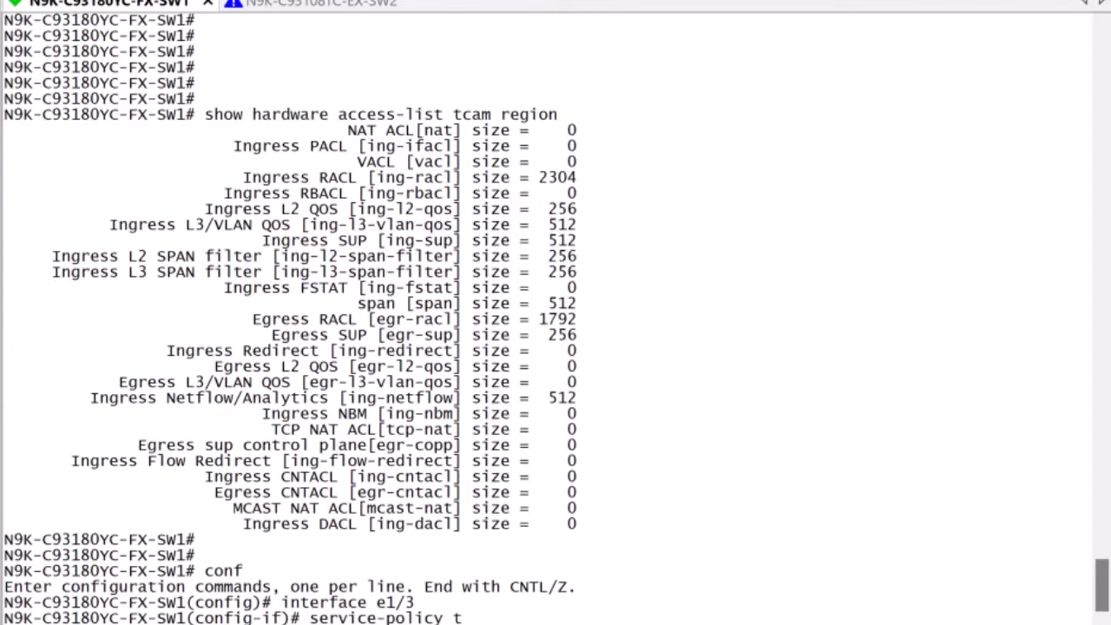
type("ype qos output egress-policing-pm")
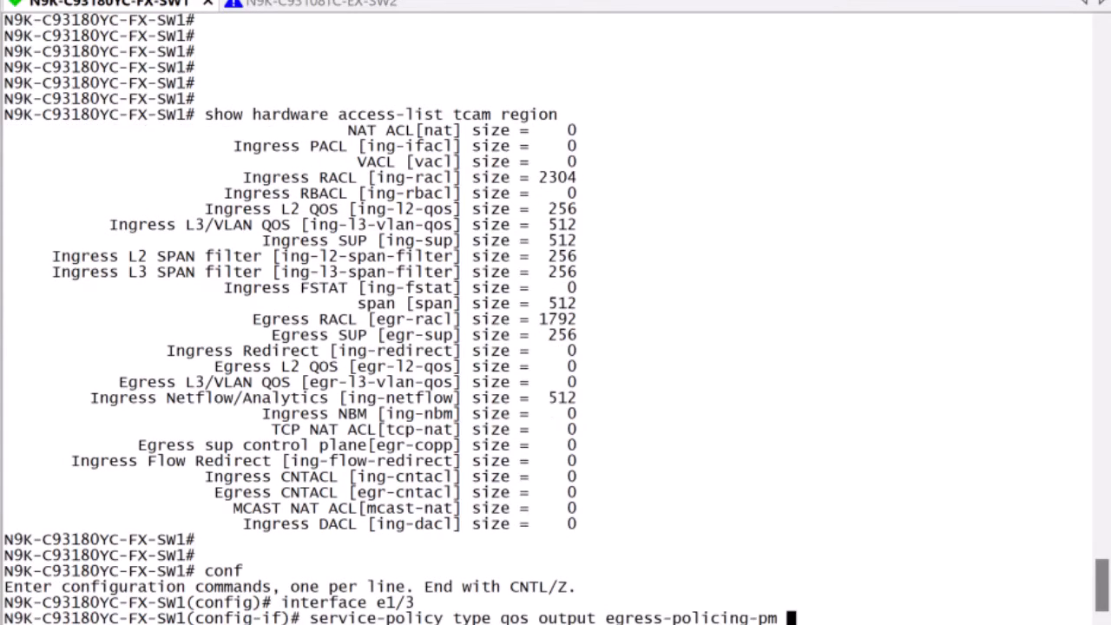
key("Enter")
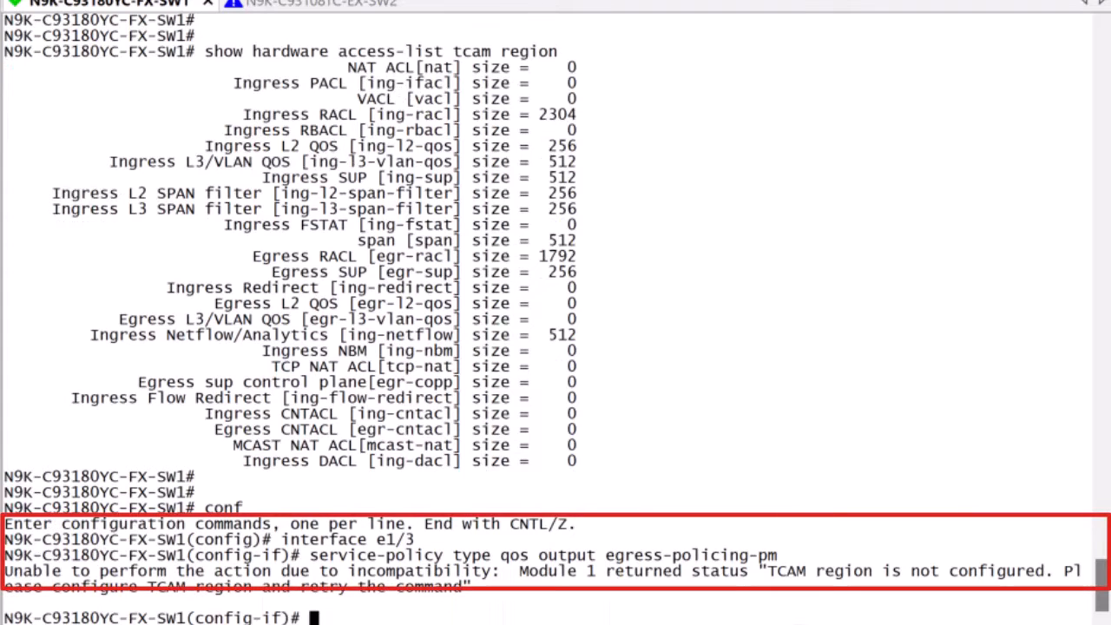
type("end")
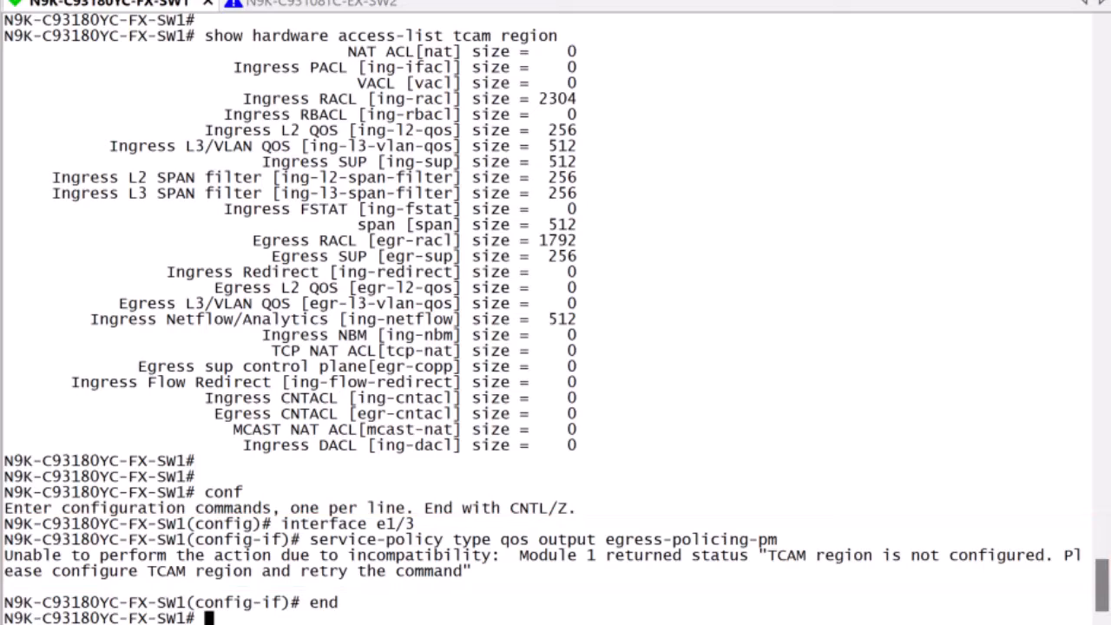
- Confirm Ethernet1/1 is err-disabled and review TCAM error logs and its running config
type("sh")
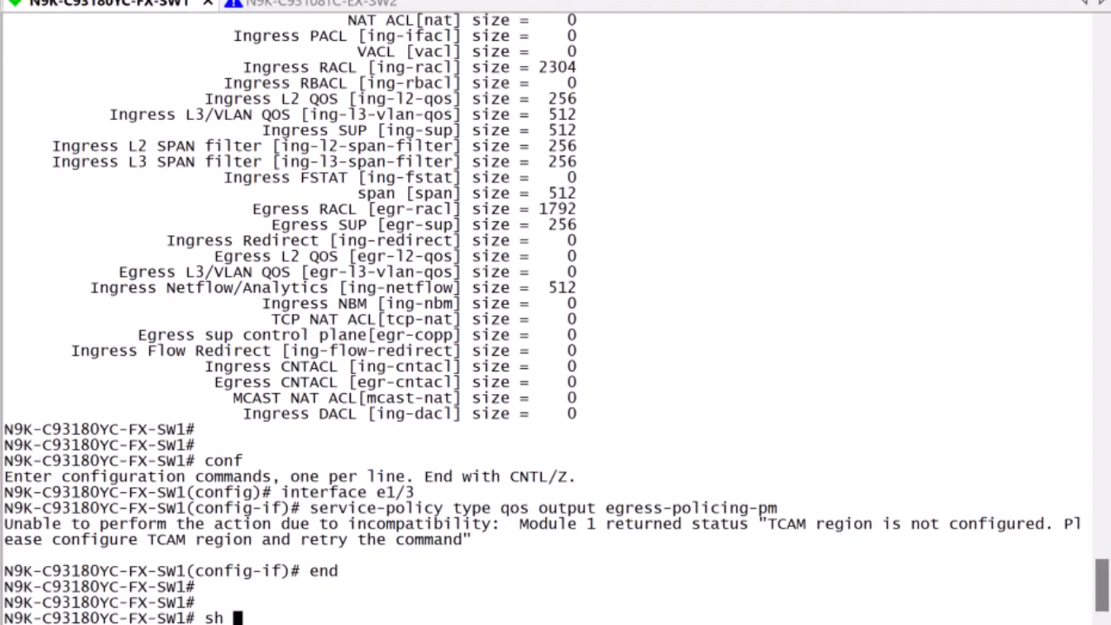
type("interface e")
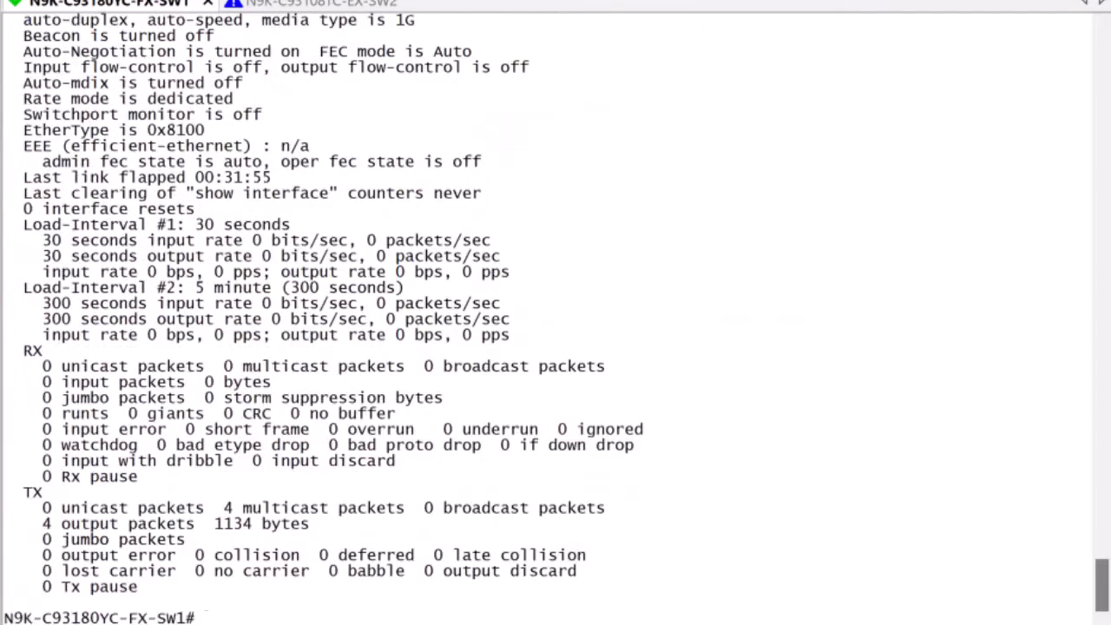
type("sh interface e1/1")
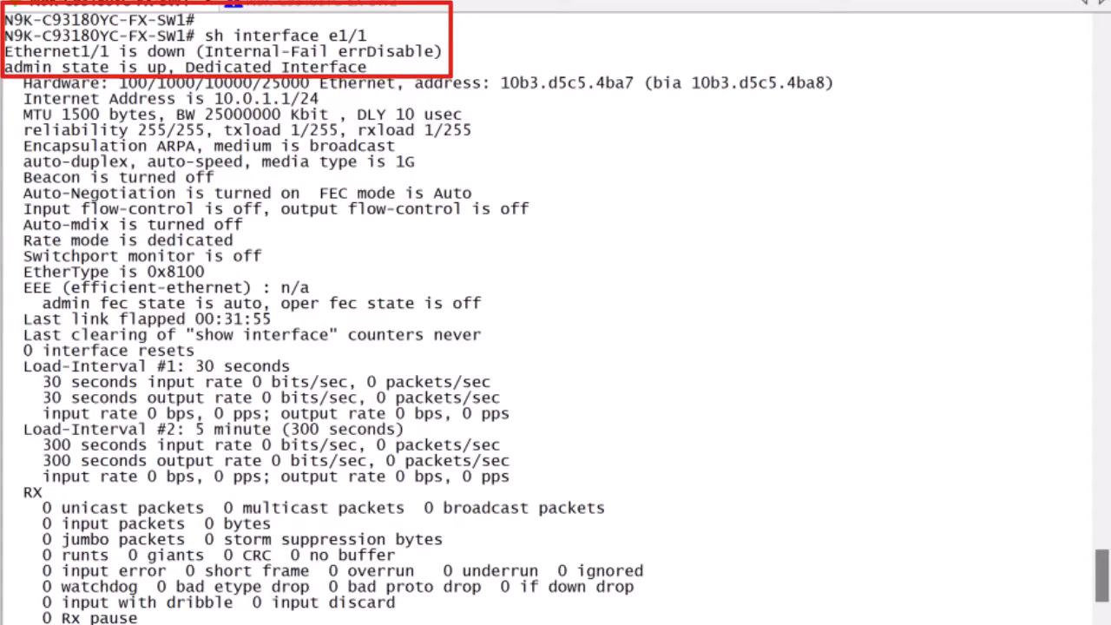
scroll("down", 3)
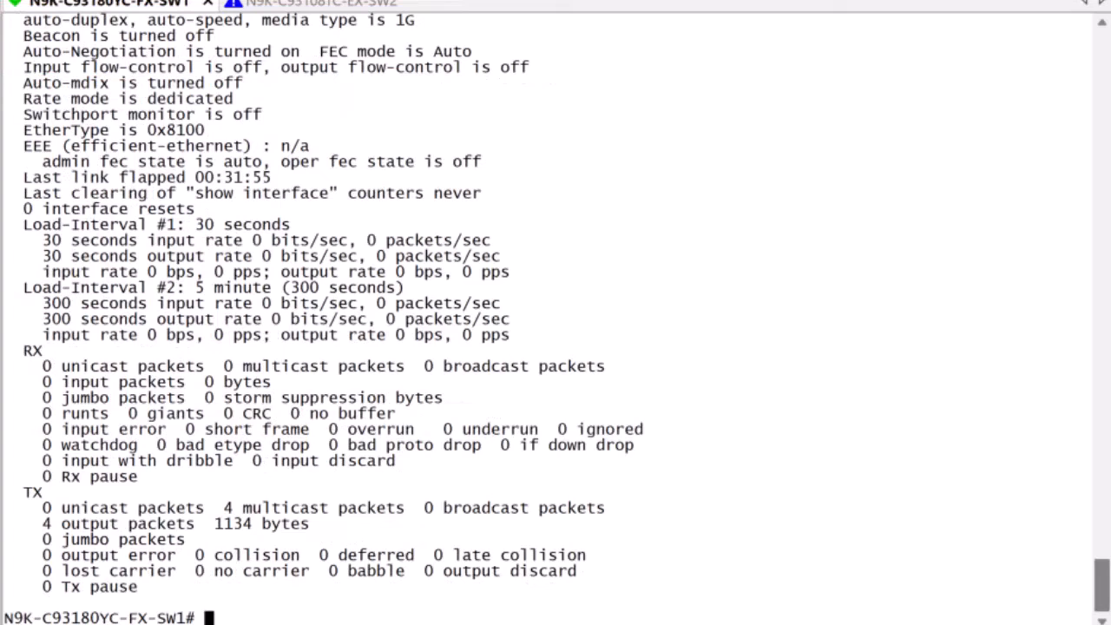
type("show logging last 50 | i i tcam")
type("show run interface e1/1")
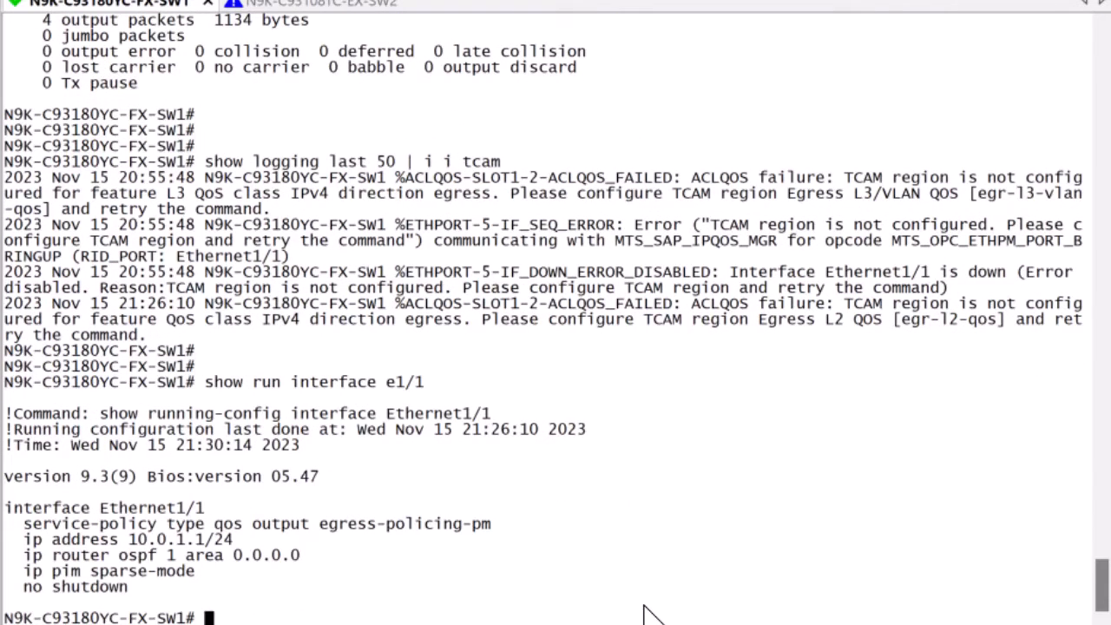
- Remove egress-policing-pm from Ethernet1/1, bounce the port, and confirm it is up at 1000 Mb/s
type("conf")
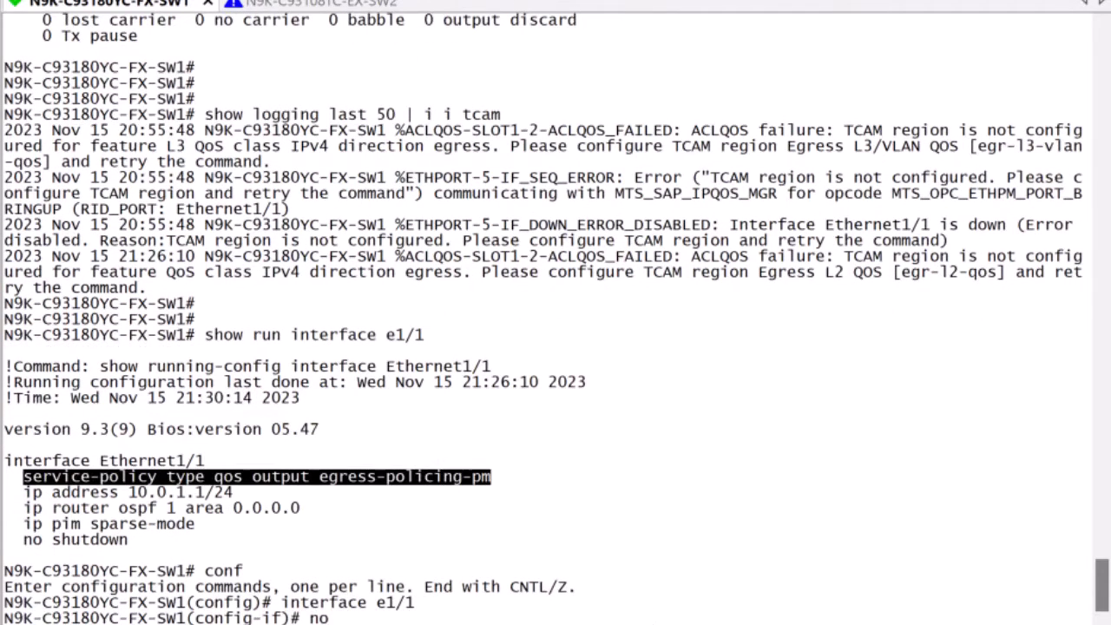
type("o service-policy type qos output egress-policing-pm")
type("show interface e1/1")
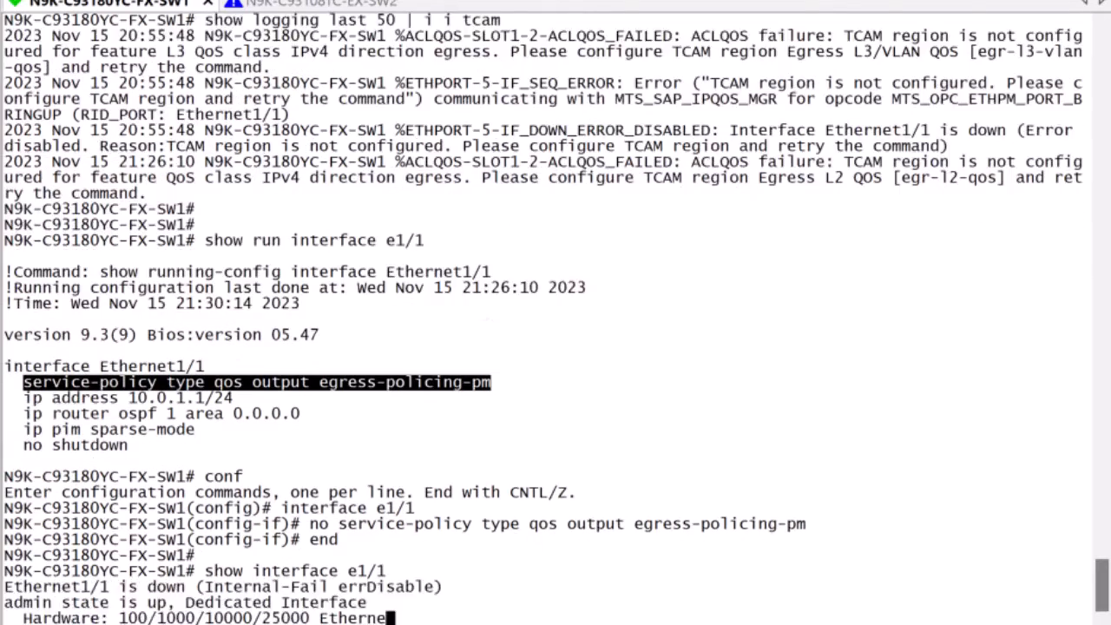
scroll("down", 3)
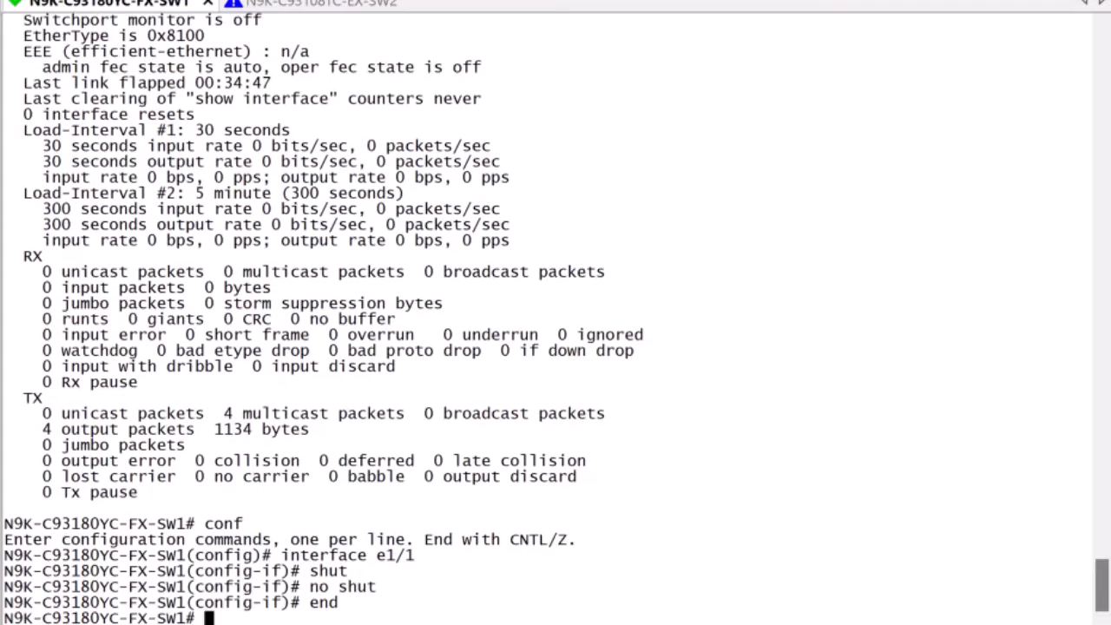
type("sh interf")
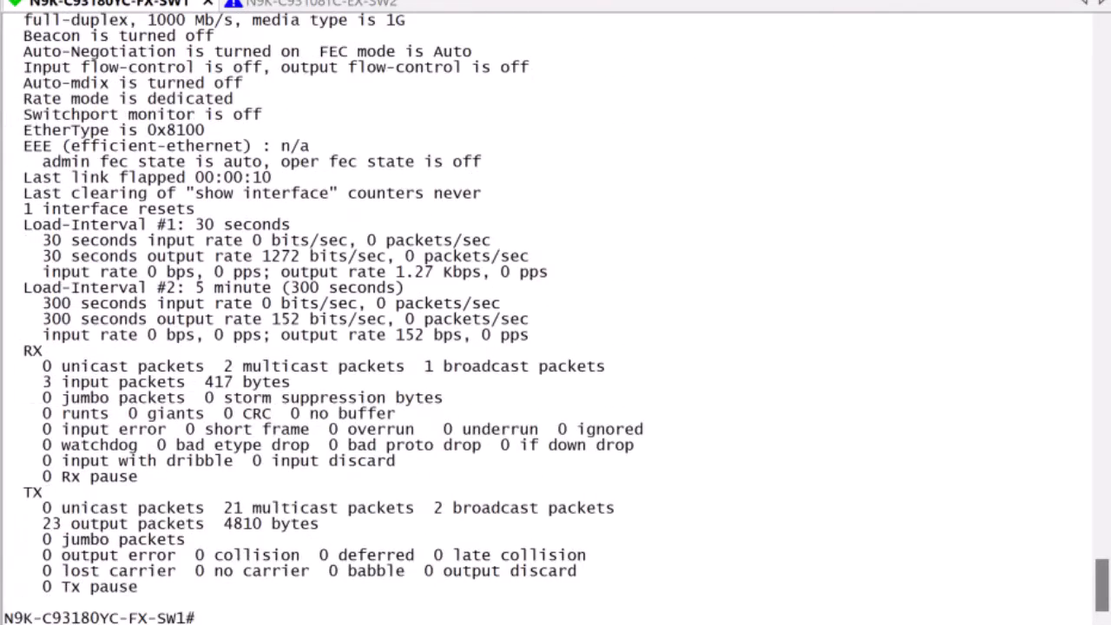
- Carve TCAM regions egr-racl 1280 and egr-l3-vlan-qos 512, save the config, and reload the switch
type("sh interf e1/1")
type("hard")
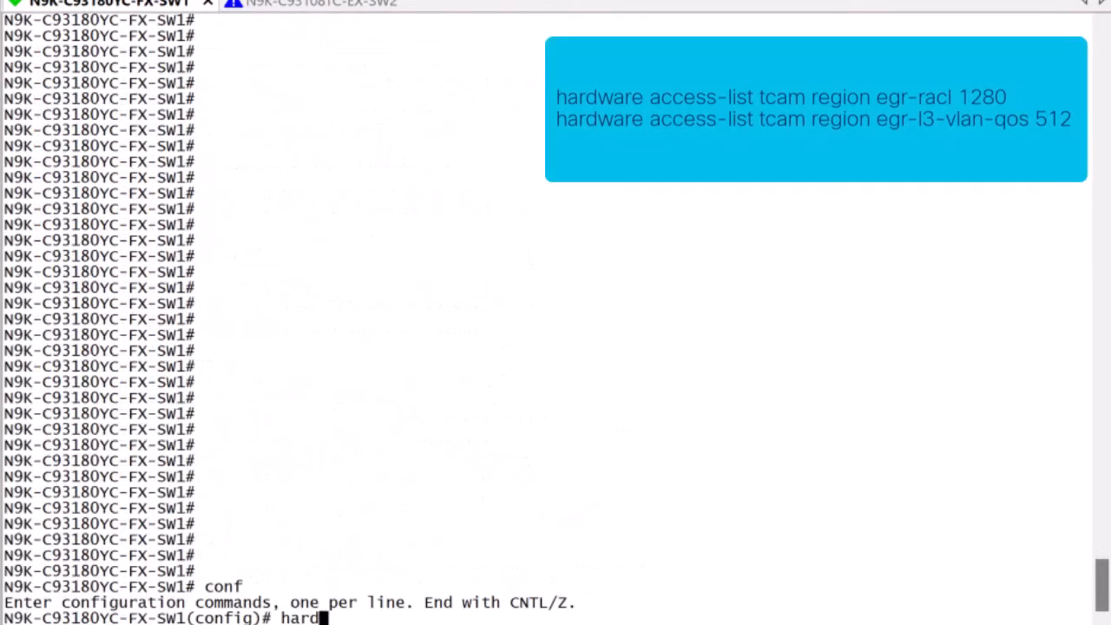
type("ware access-list")
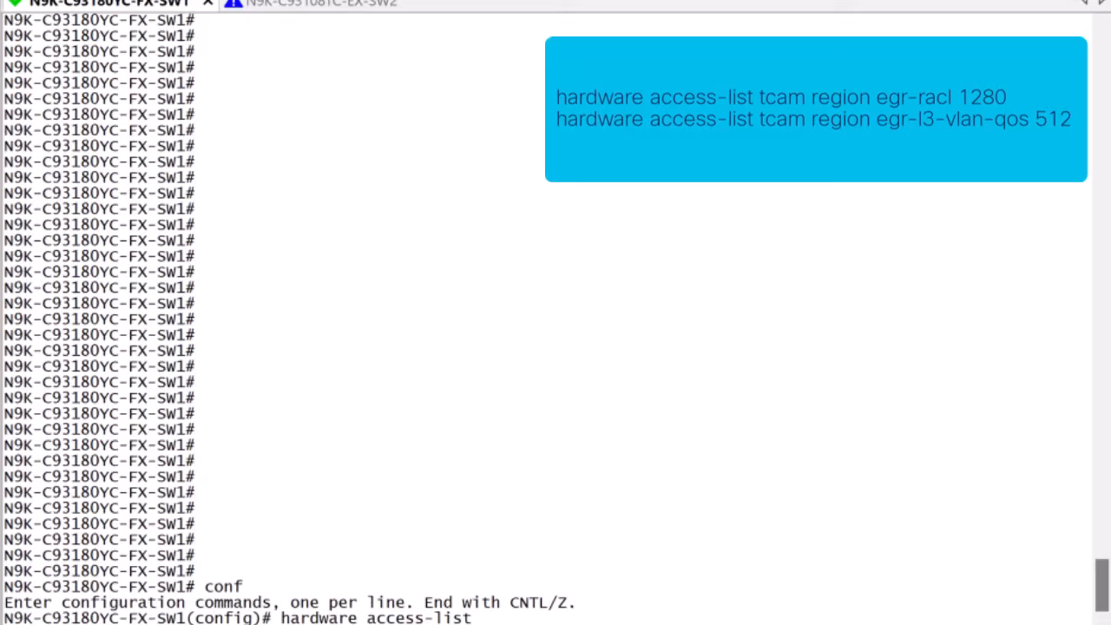
type("tcam region")
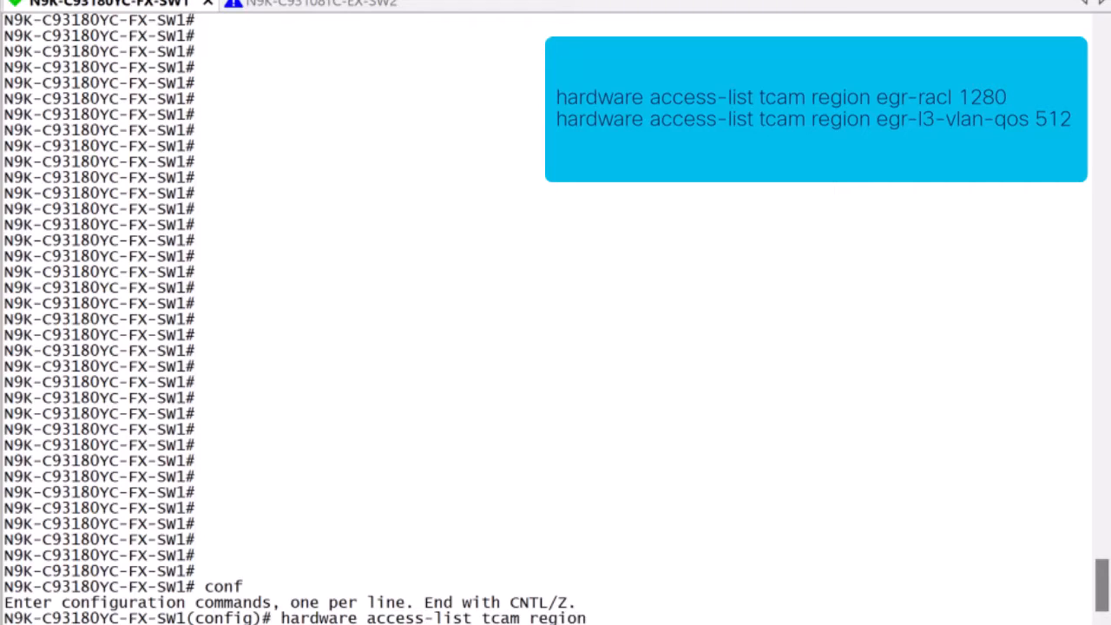
type("egr-racl")
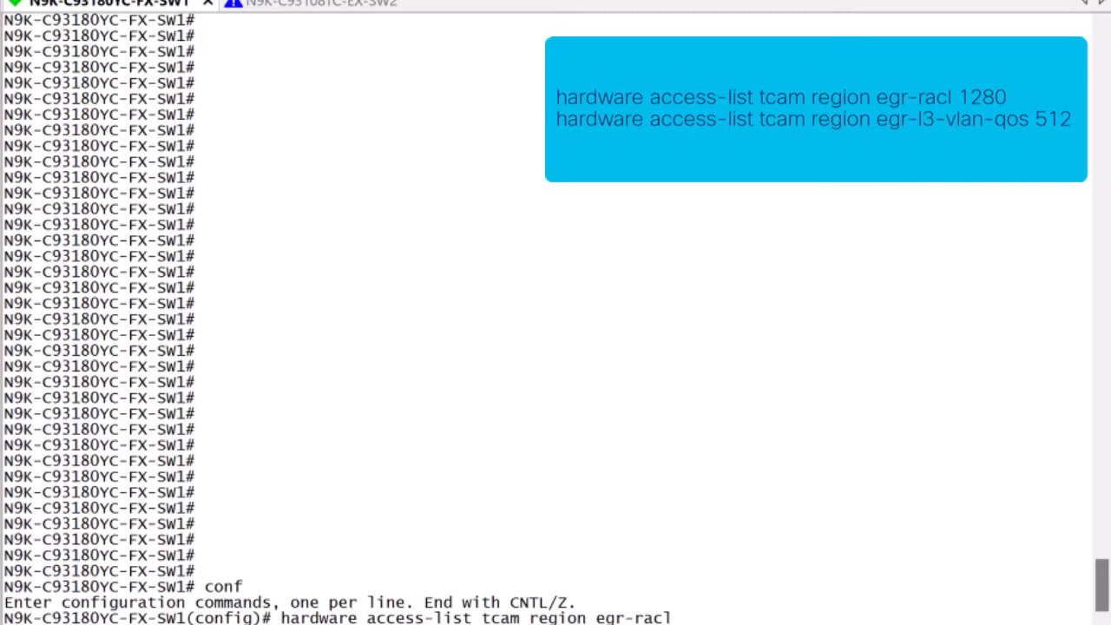
type("1280")
type("hardware access-list tcam region")
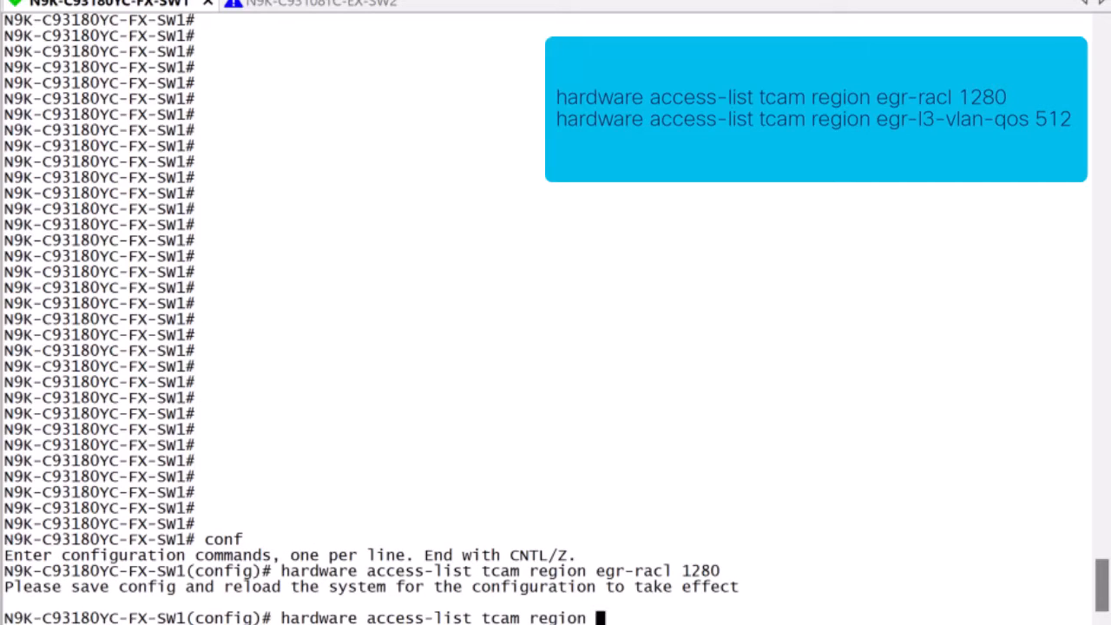
type("egr-")
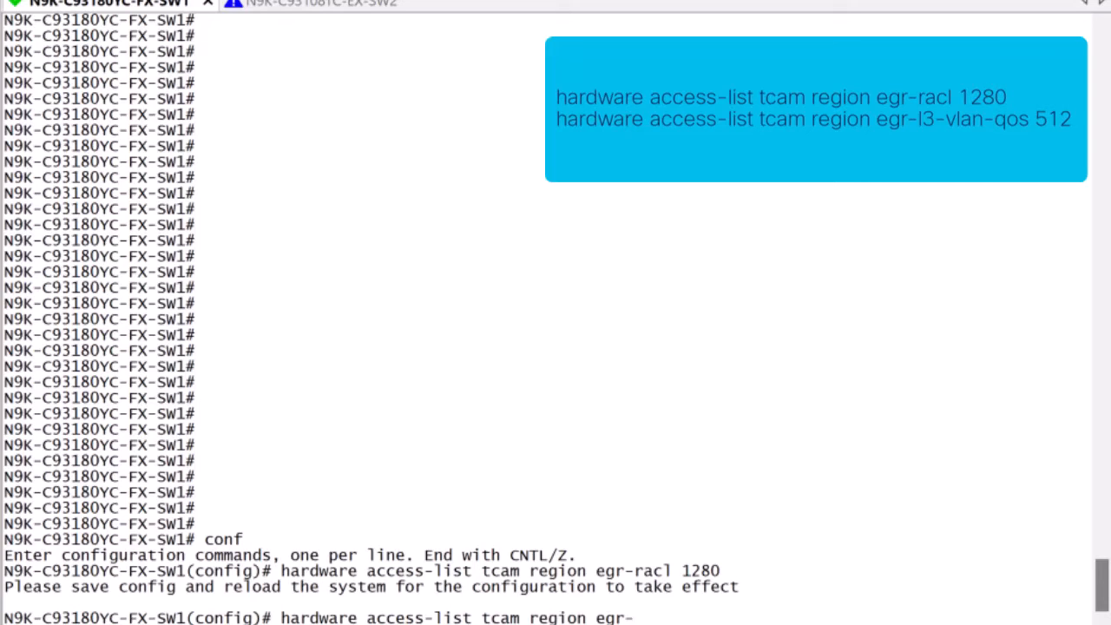
type("l3-vlan-qos 512")
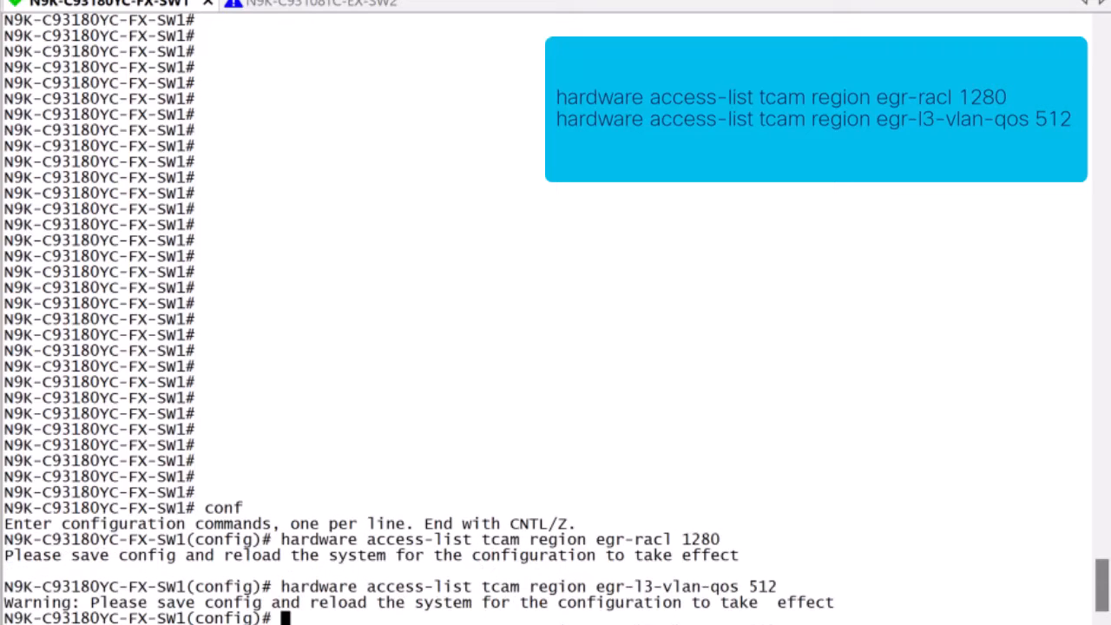
type("copy r s")
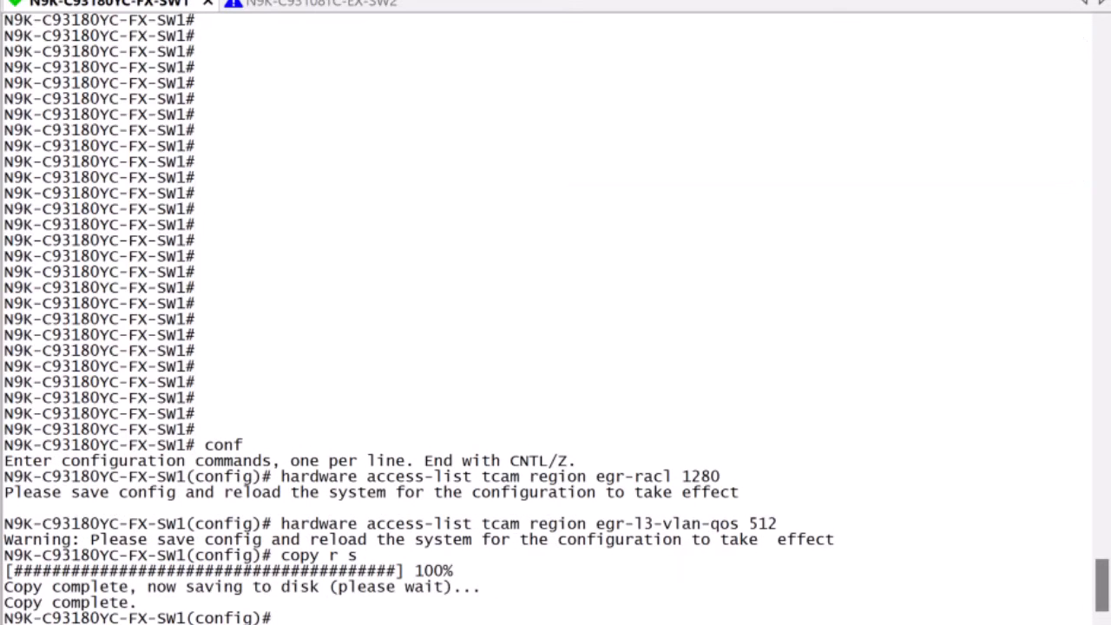
type("reload")
type("y")
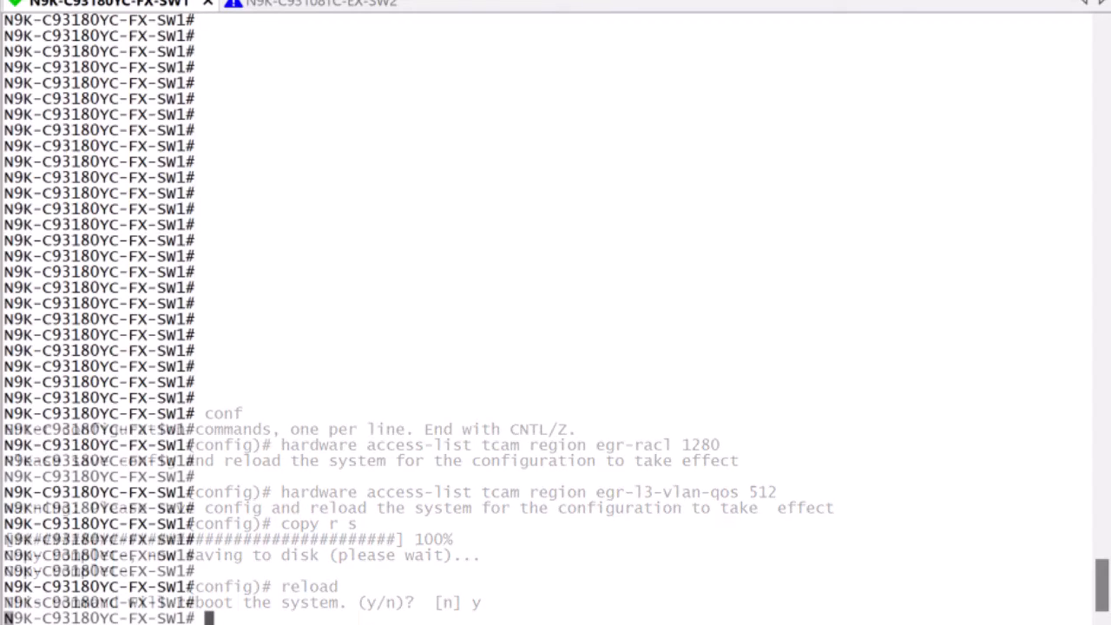
- Verify egr-racl 1280 and egr-l3-vlan-qos 512 in the post-reload running config, then enter conf
type("show run |")
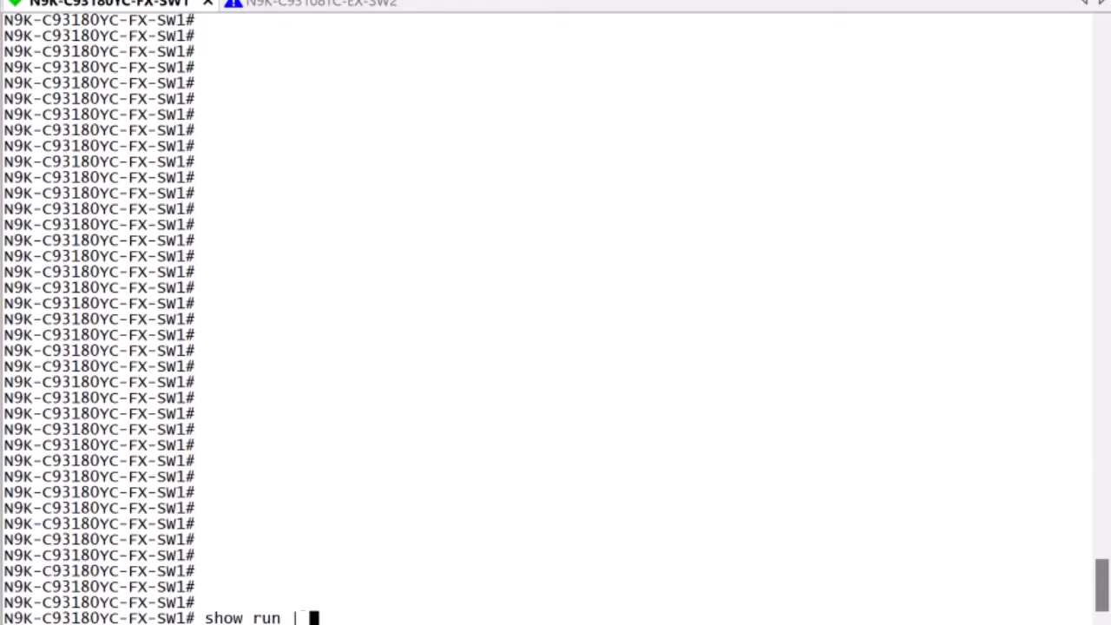
type("i hardware")
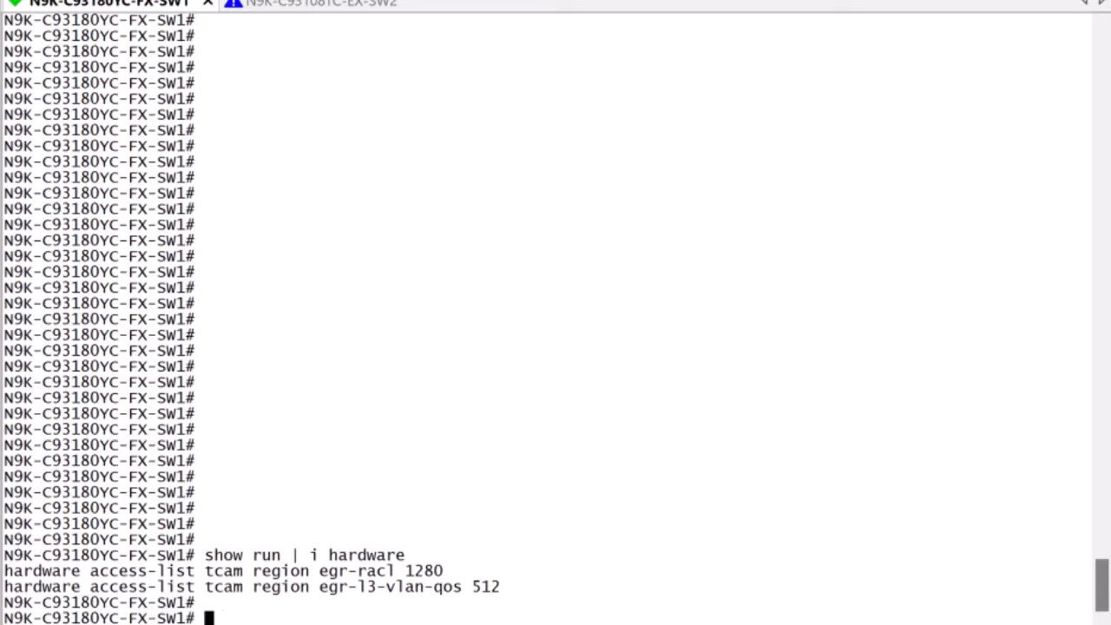
type("conf")
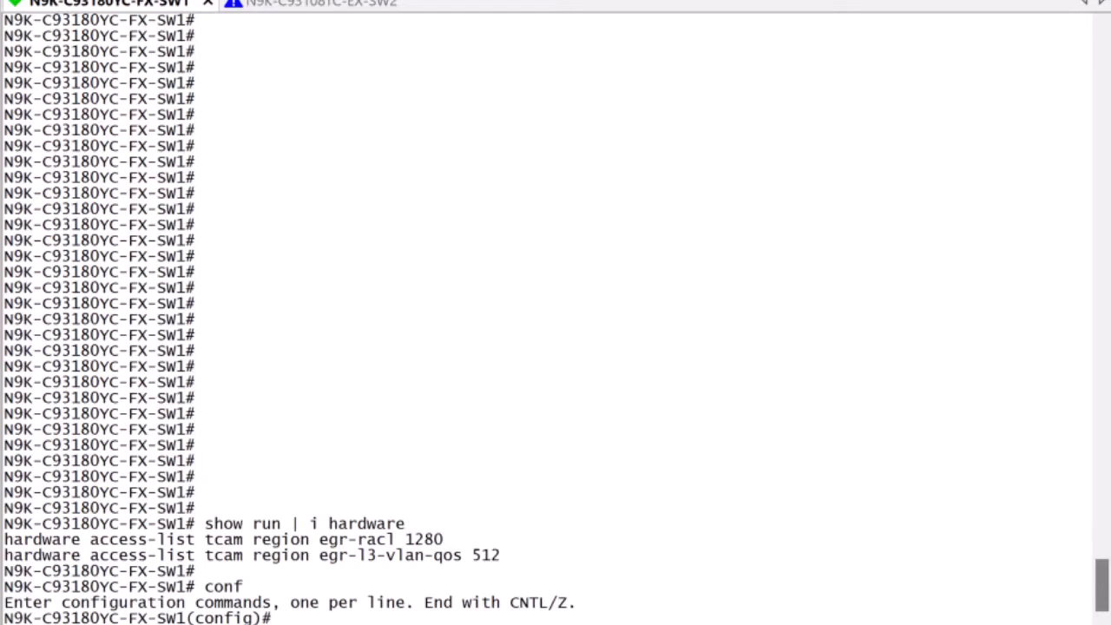
- Police class-default in egress-policing-pm at 500 mbps, bc 200 ms, violate drop; output still ~977 Mbps
type("policy-map type qos egress-policing-pm")
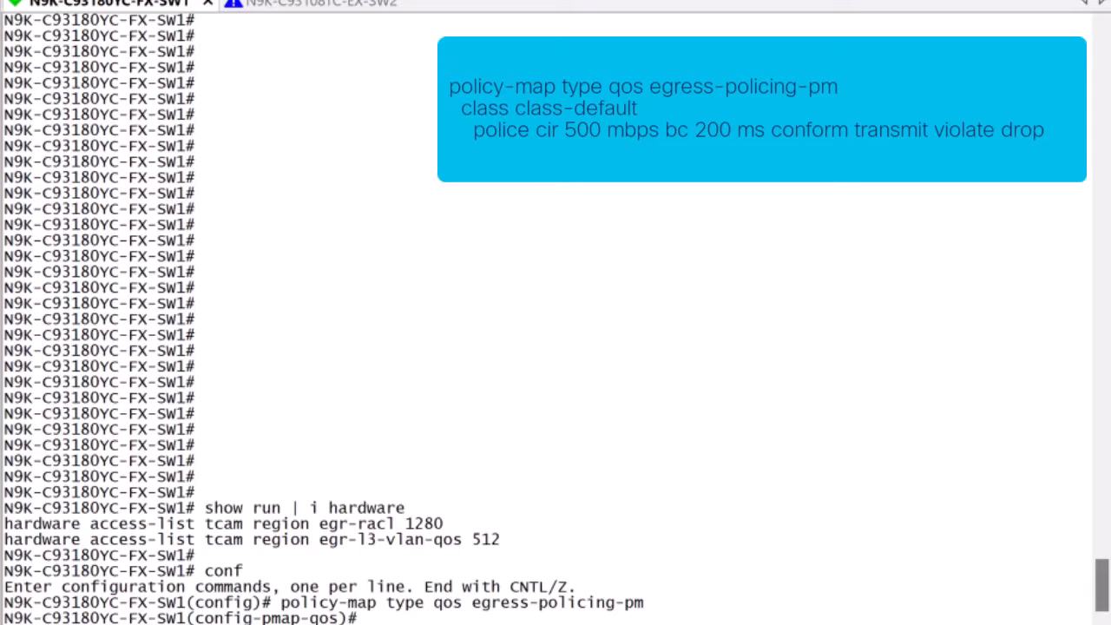
type("class class-default")
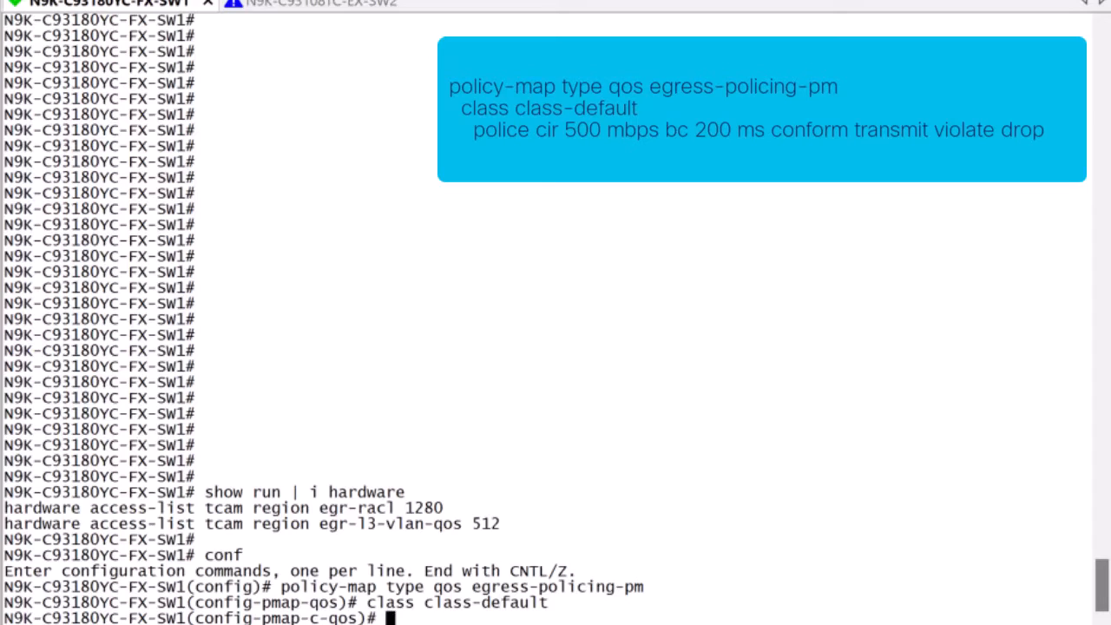
type("police cir 500")
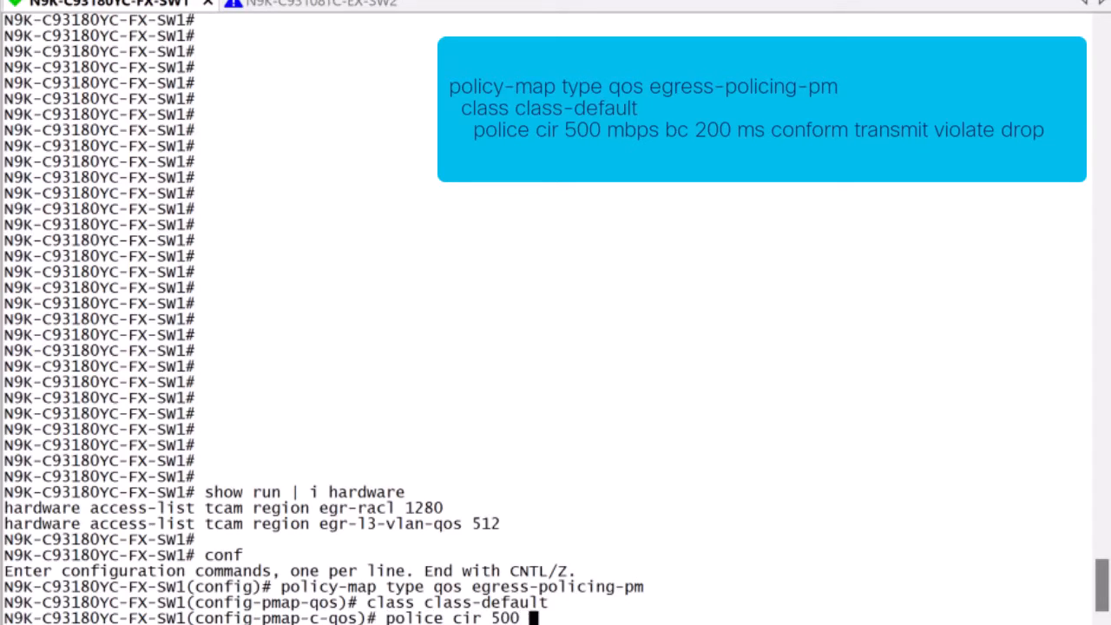
type("mbps b")
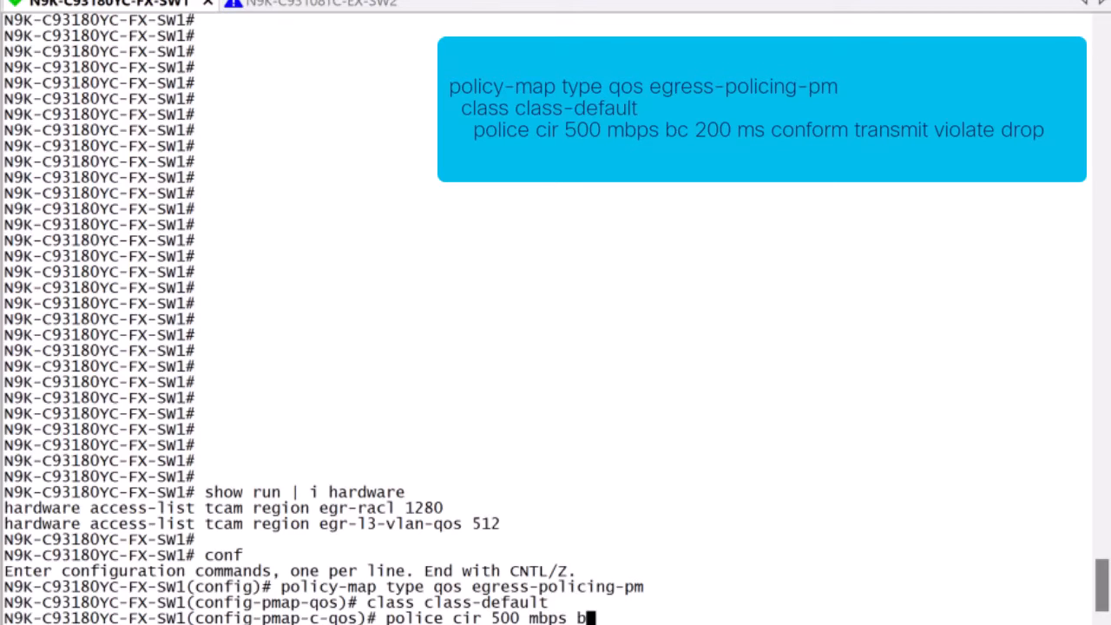
type("c 200 ms conform t")
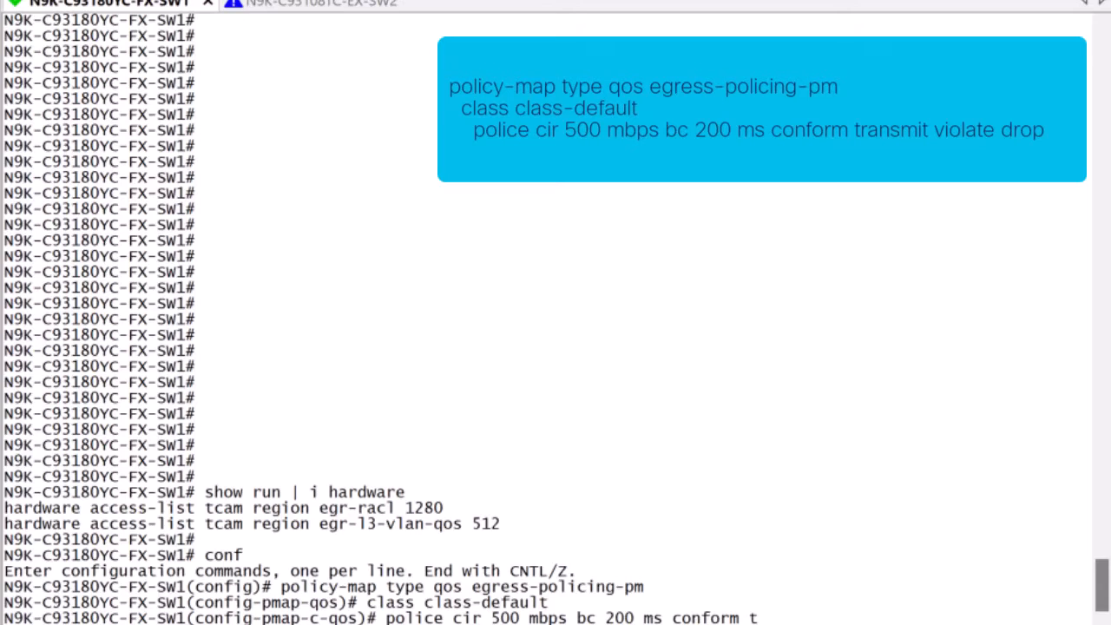
type("ransmit violate")
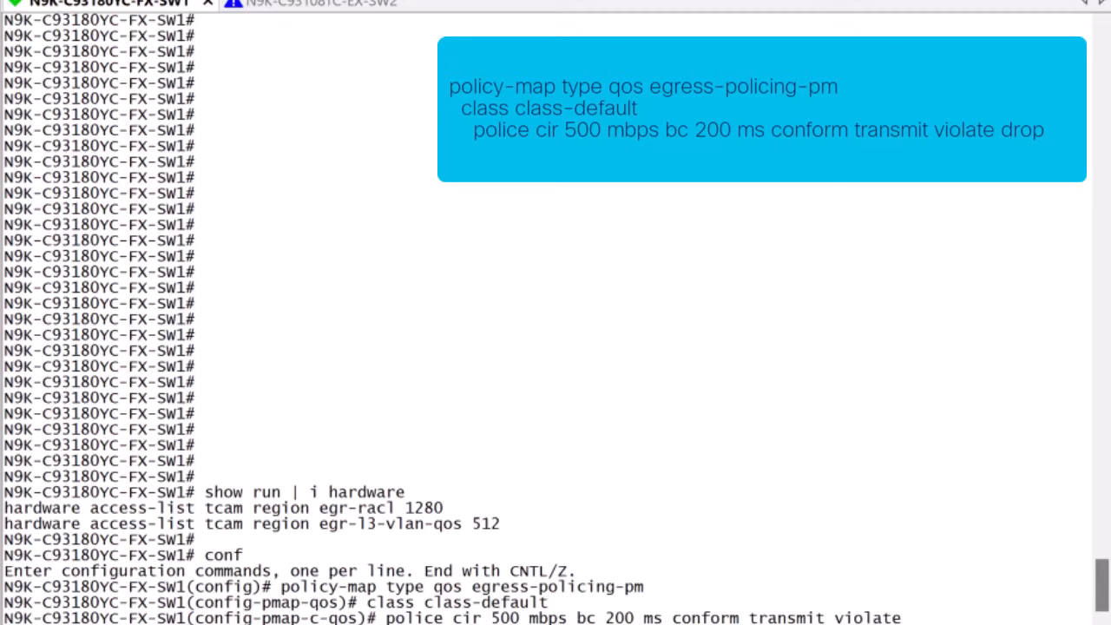
key("Enter")
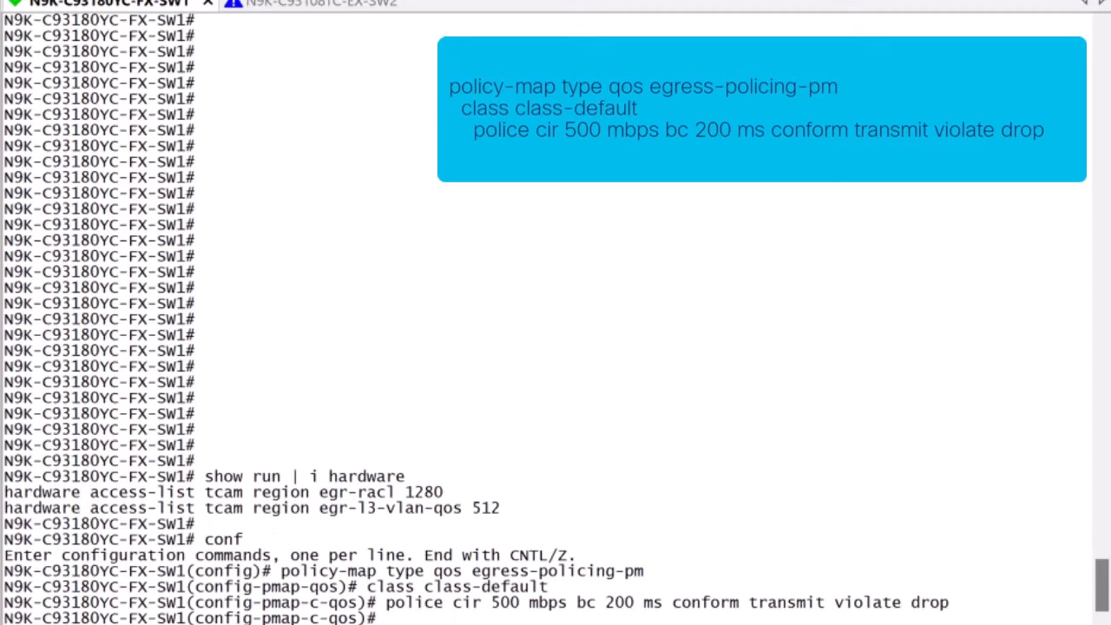
type("end")
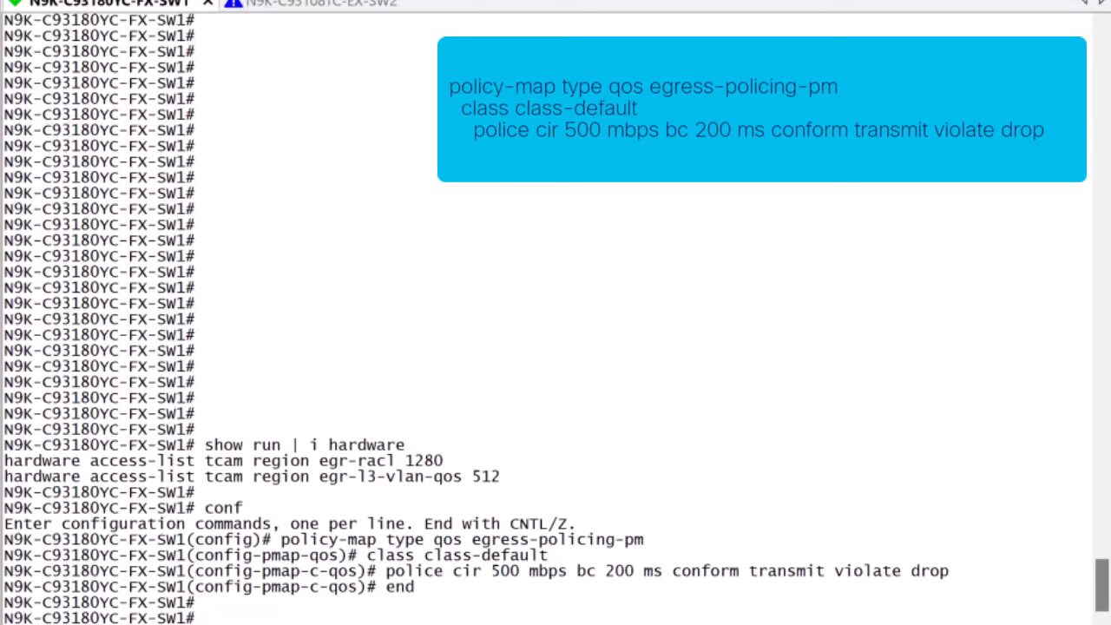
type("show interf")
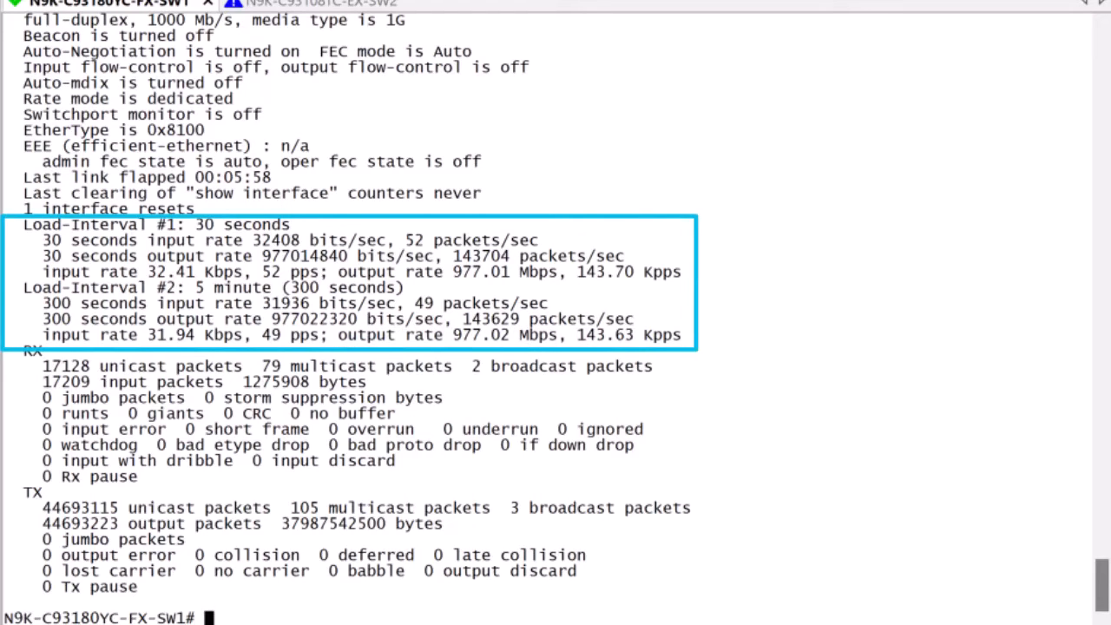
- Attach egress-policing-pm as Ethernet1/1's output QoS policy and confirm it with show run ipqos
type("conf")
type("interfac")
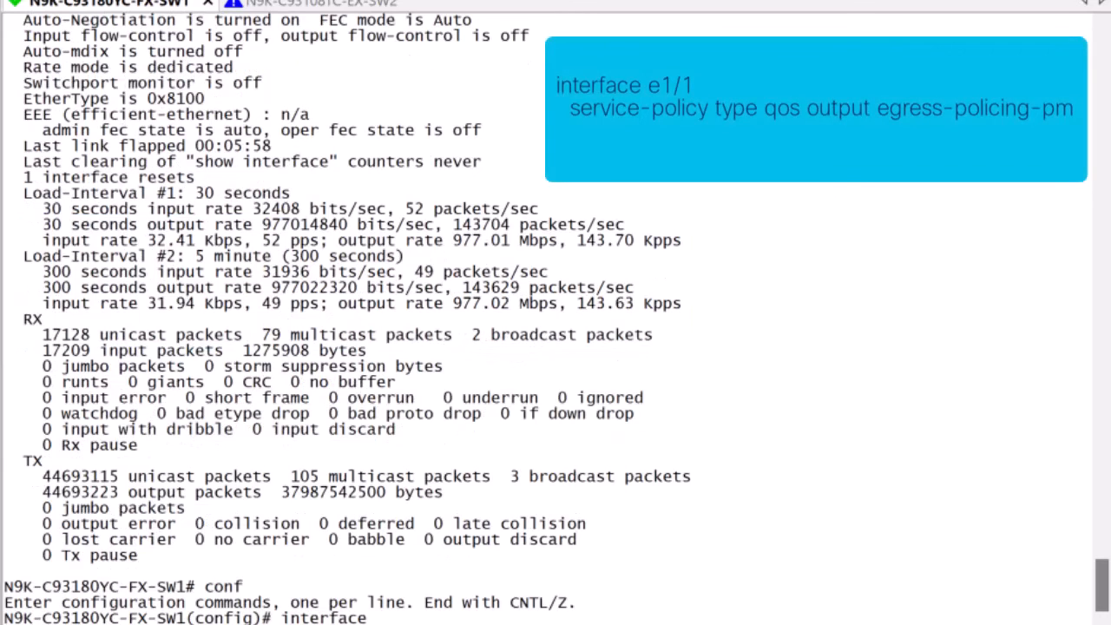
type("e1/1")
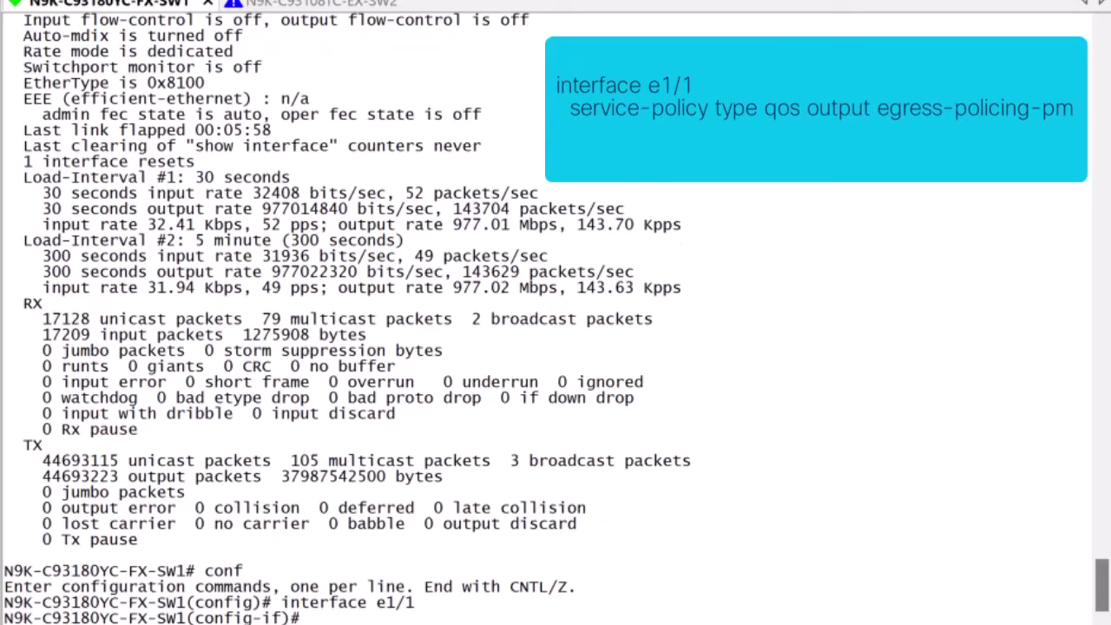
type("service-policy type qos output")
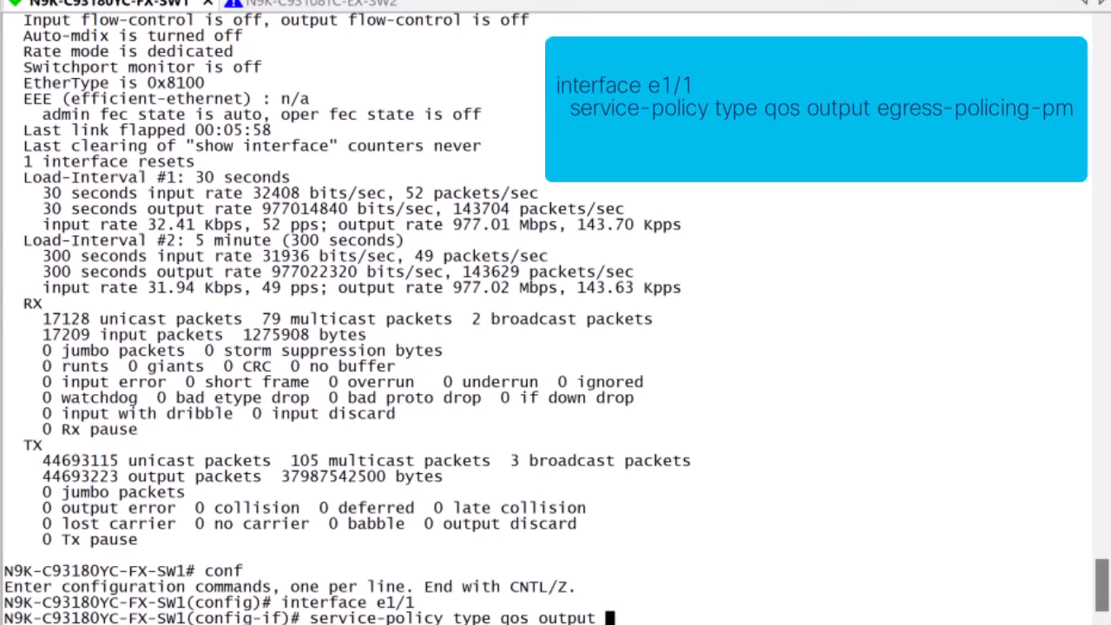
type("eg")
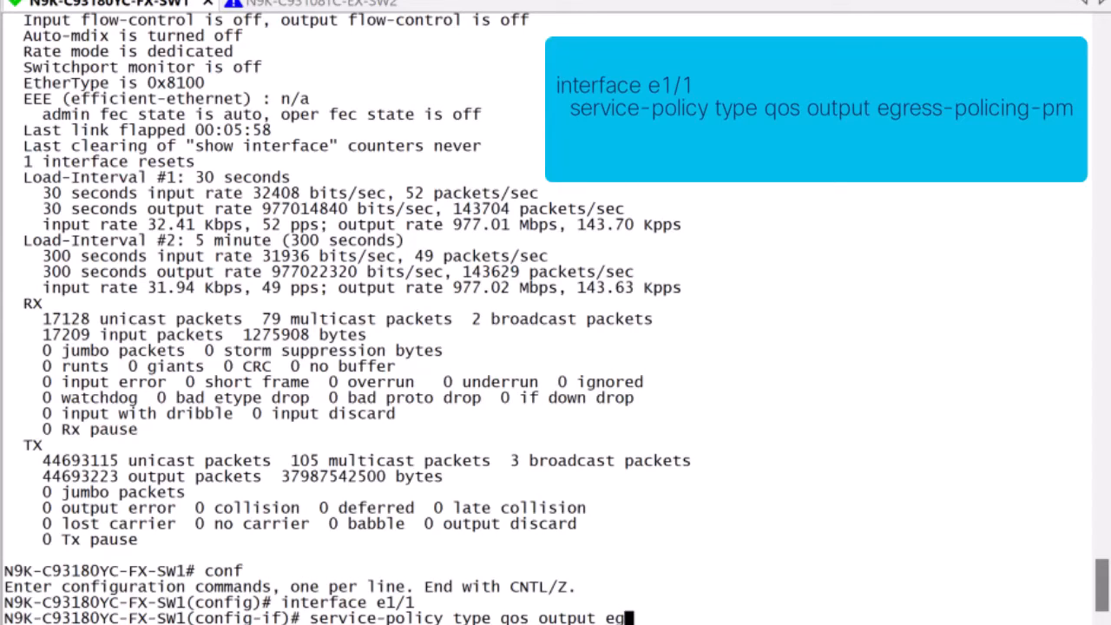
type("ress-policing-pm")
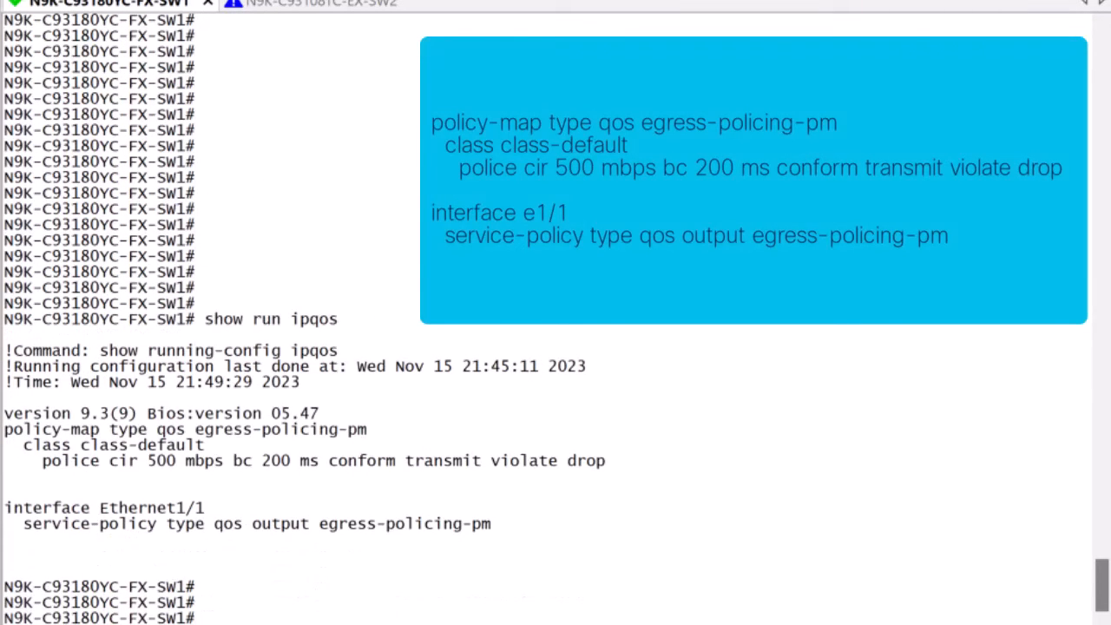
- Confirm Ethernet1/1 egress near 500 Mbps and review the policy-map conform and violate counters
type("show inter")
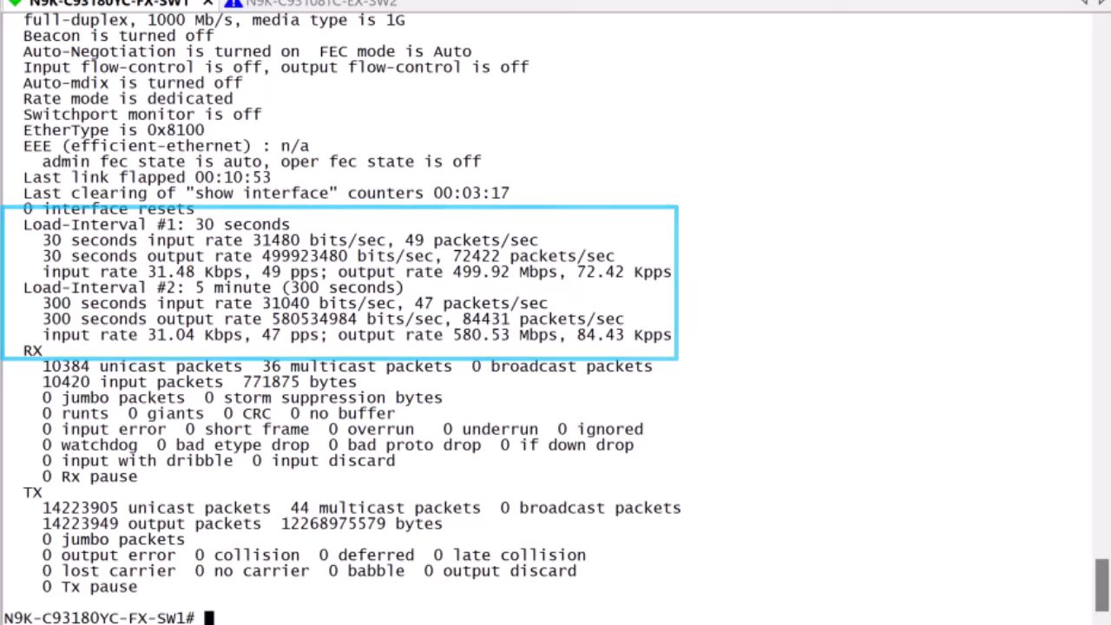
type("s")
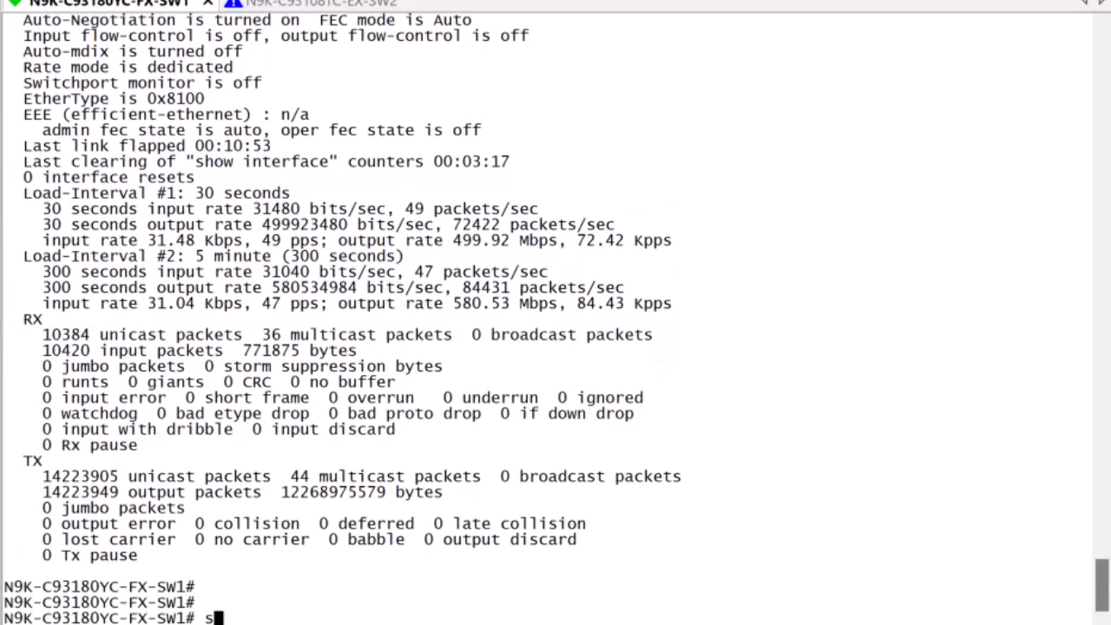
type("how policy-map interf")
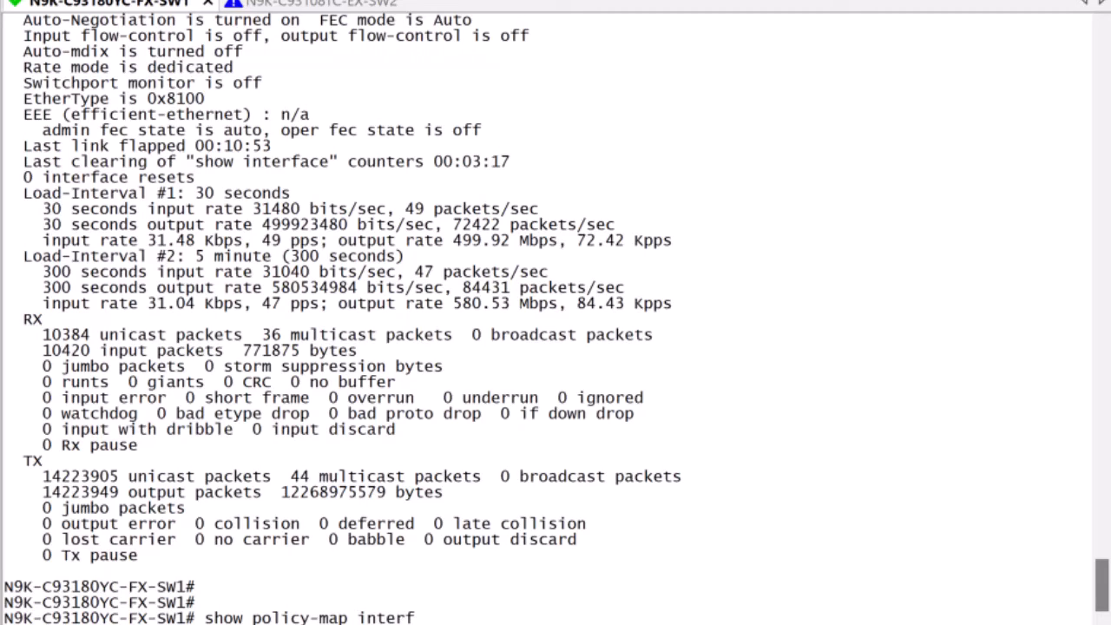
type("e1/")
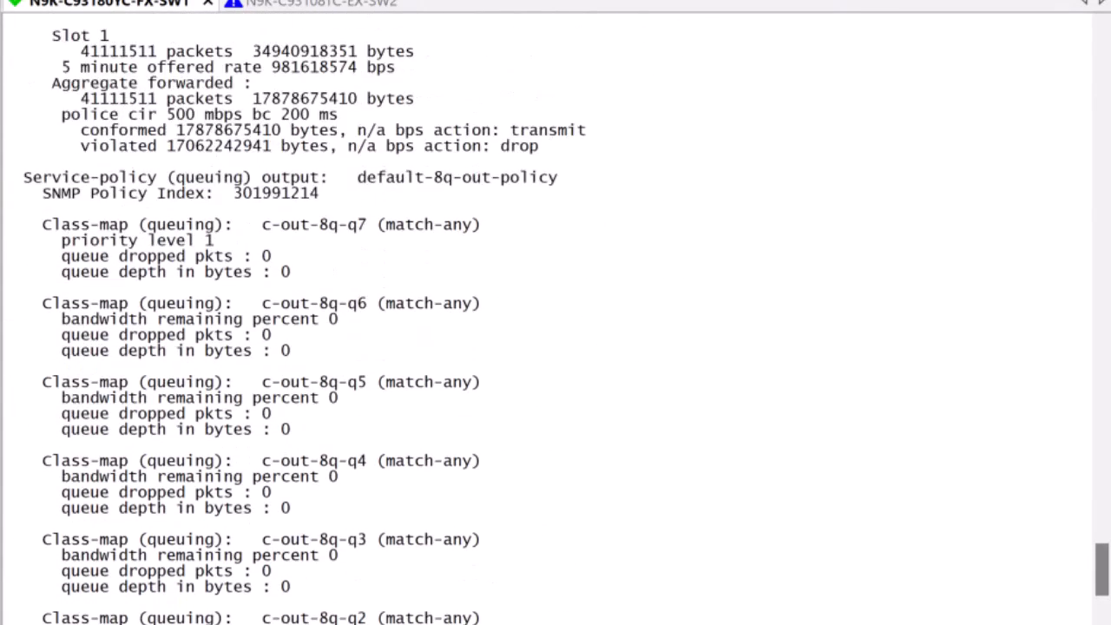
scroll("up", 3)
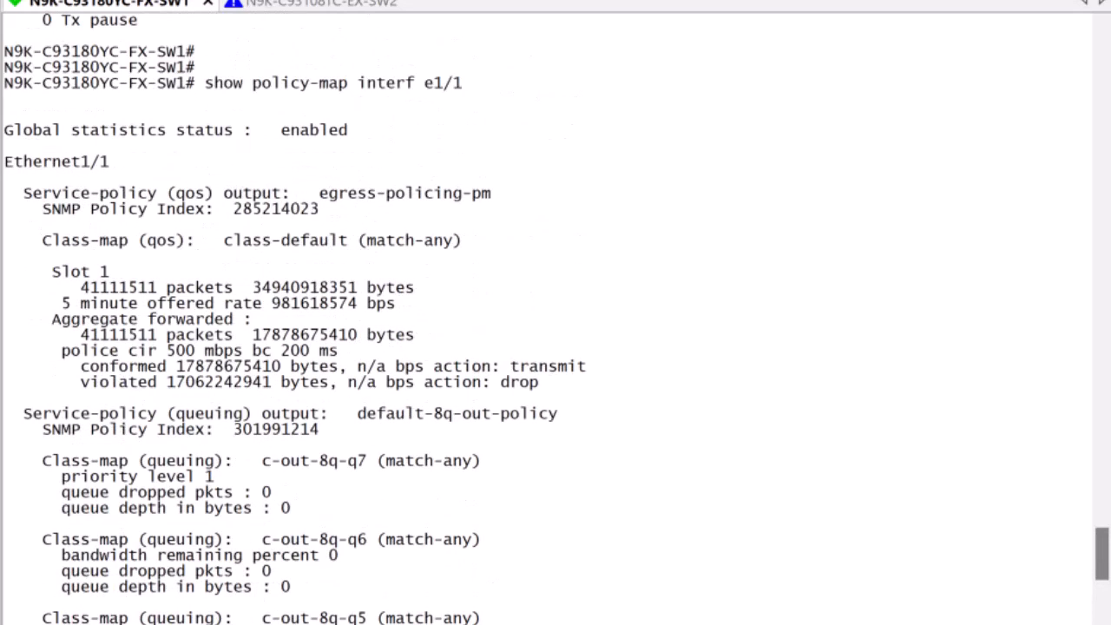